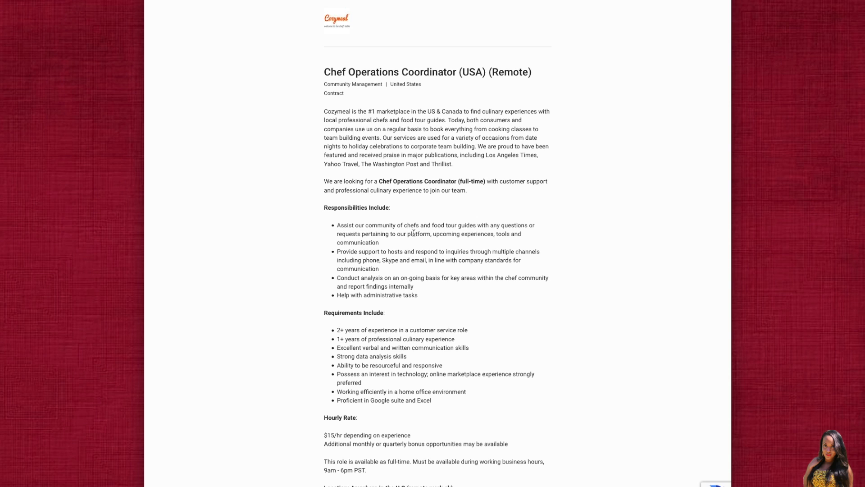
mouse_move(411, 232)
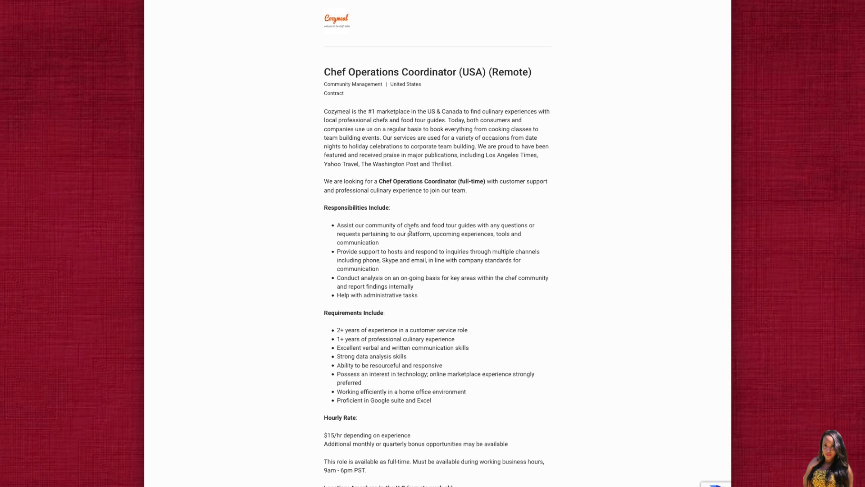
mouse_move(342, 233)
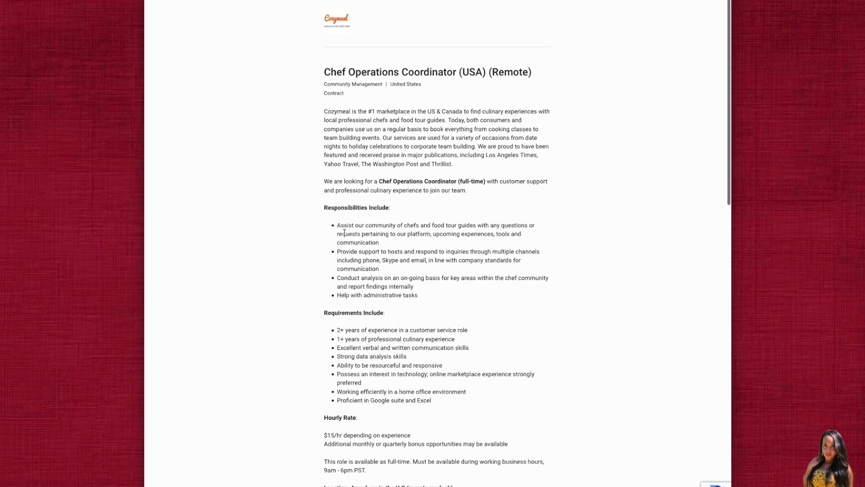
scroll(down, 3)
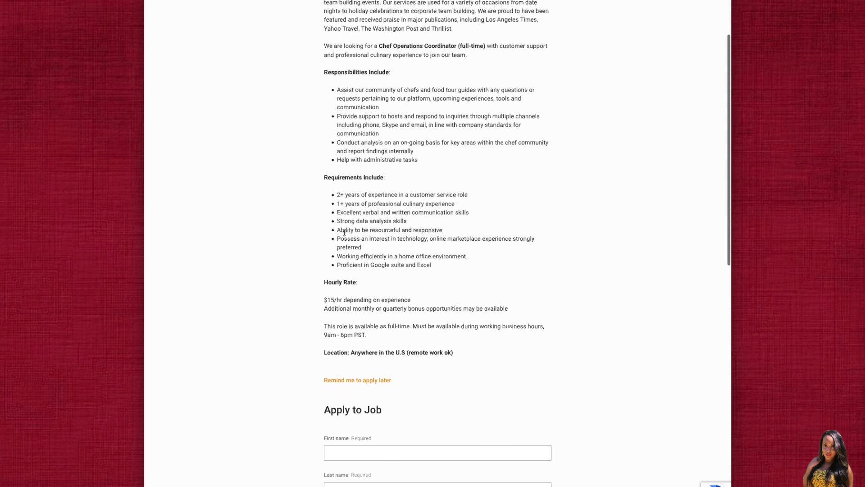
scroll(down, 3)
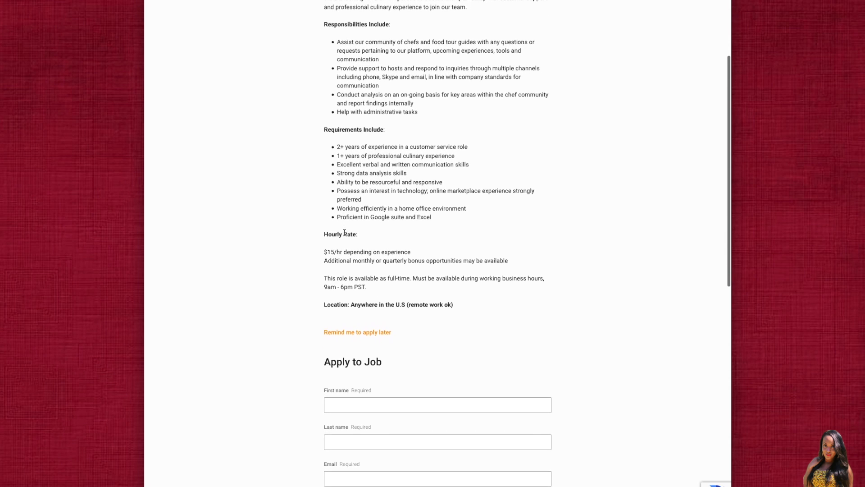
scroll(down, 3)
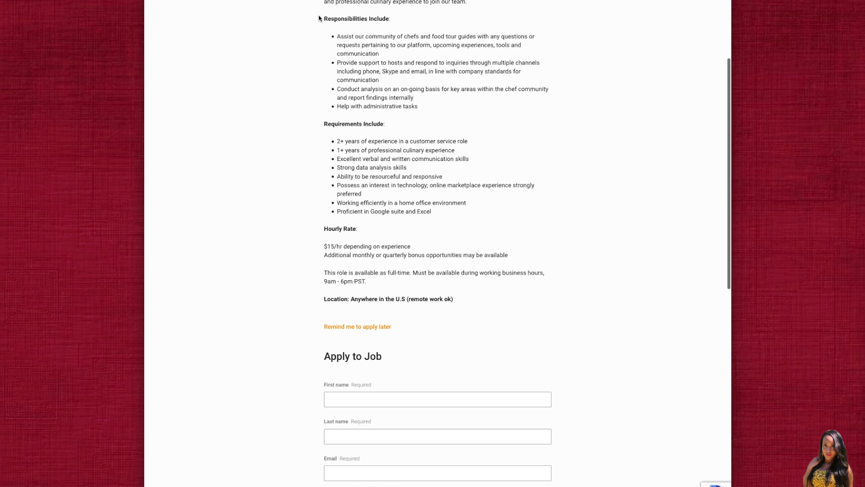
mouse_move(318, 32)
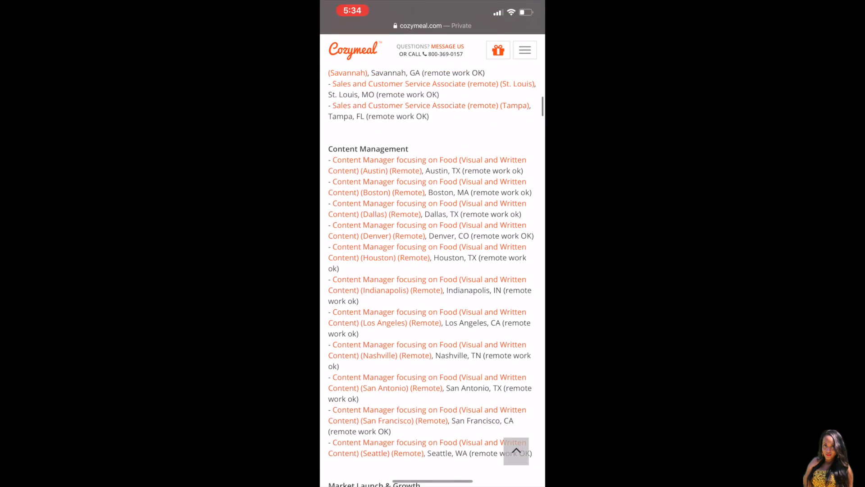
scroll(down, 3)
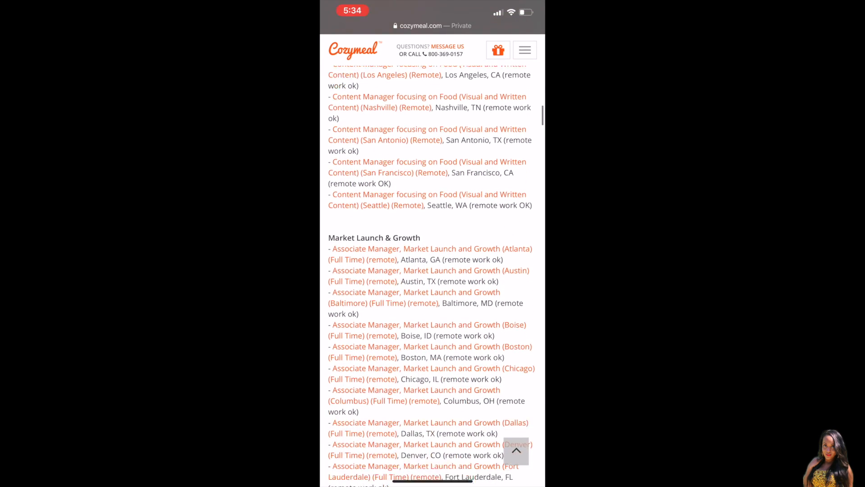
scroll(down, 3)
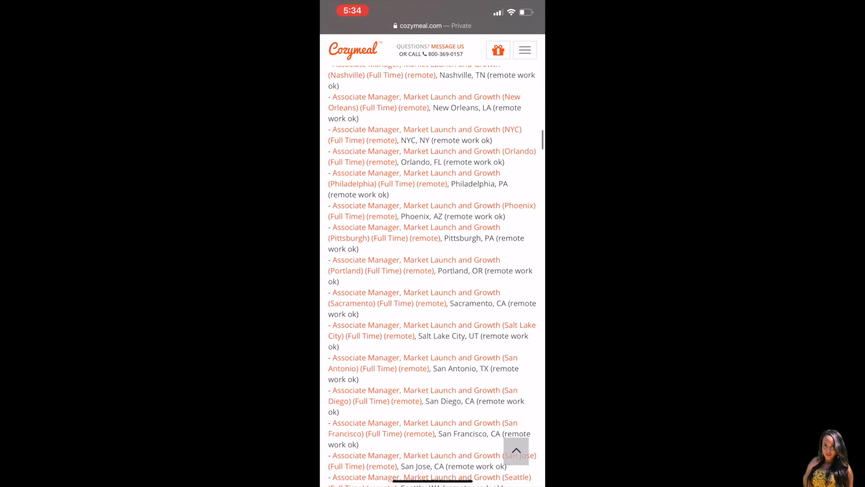
scroll(down, 3)
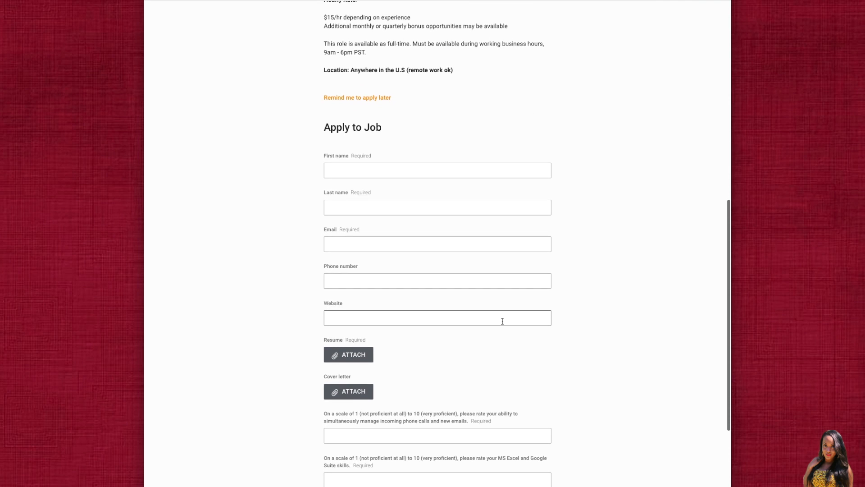
scroll(down, 3)
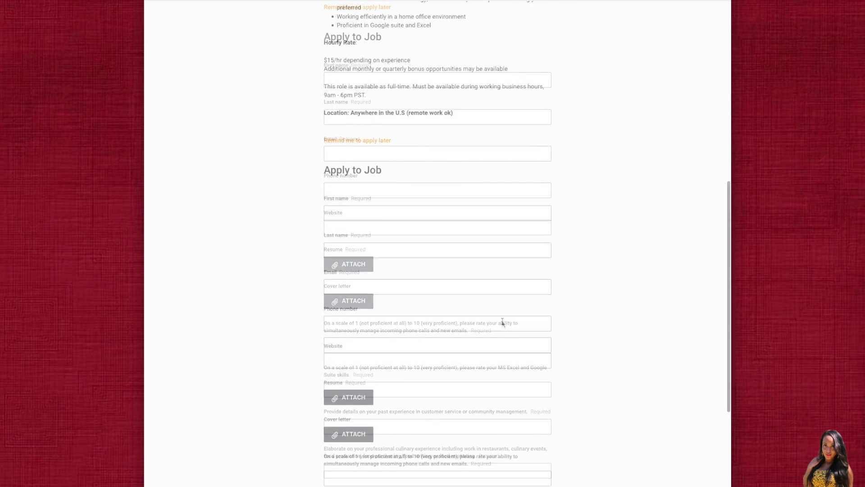
scroll(up, 3)
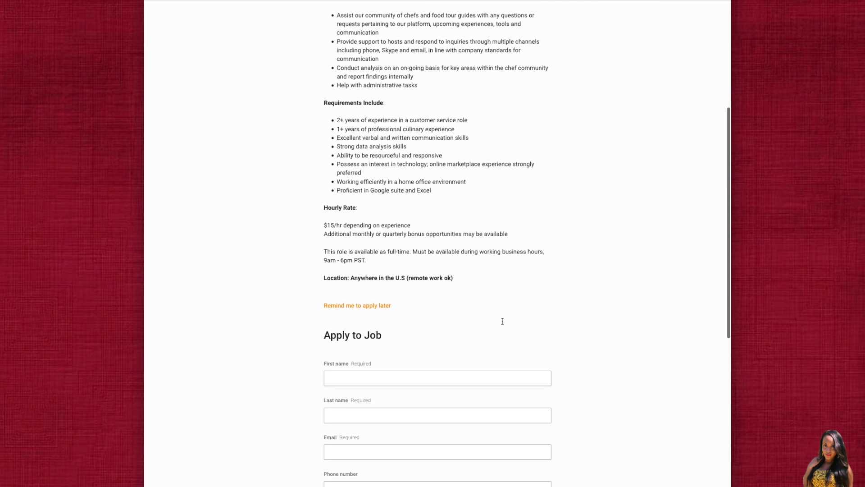
scroll(up, 3)
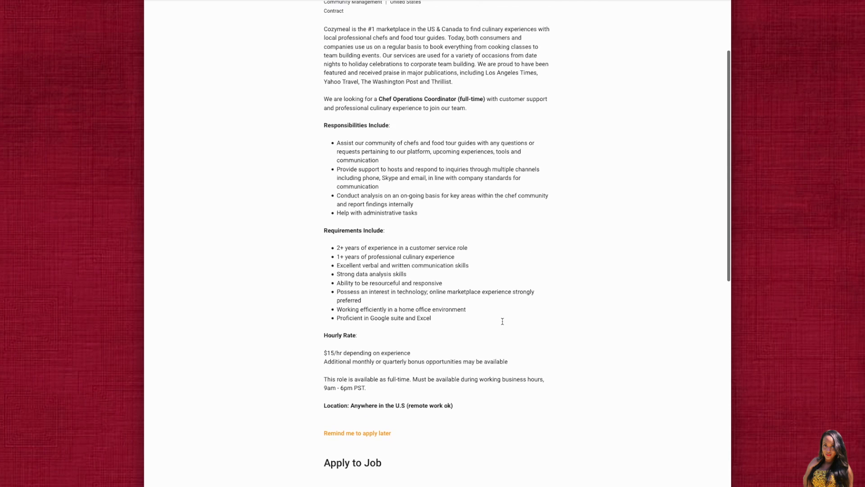